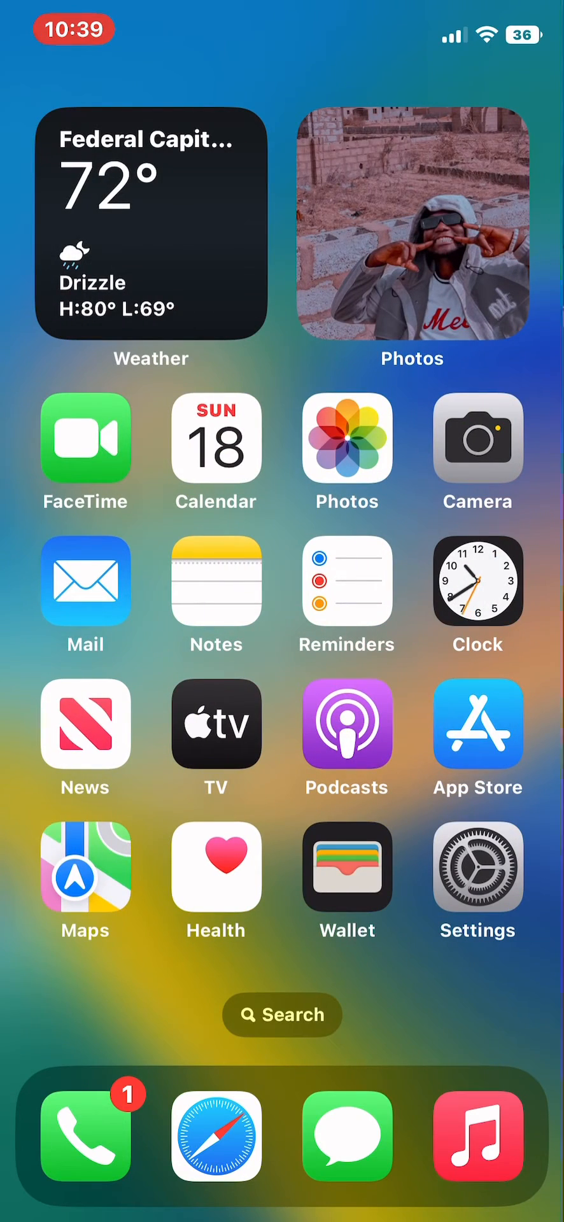
Step: Launch the Settings app from the Home Screen
{"action": "left_click", "coordinate": [477, 881]}
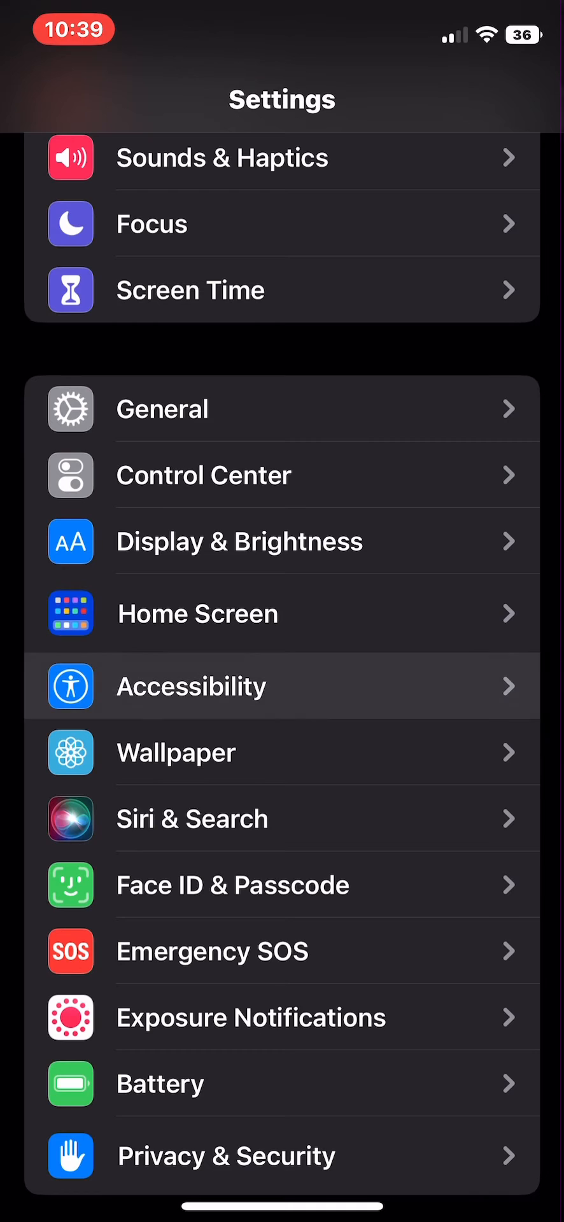
Step: Go to Accessibility, then its Touch options
{"action": "left_click", "coordinate": [191, 687]}
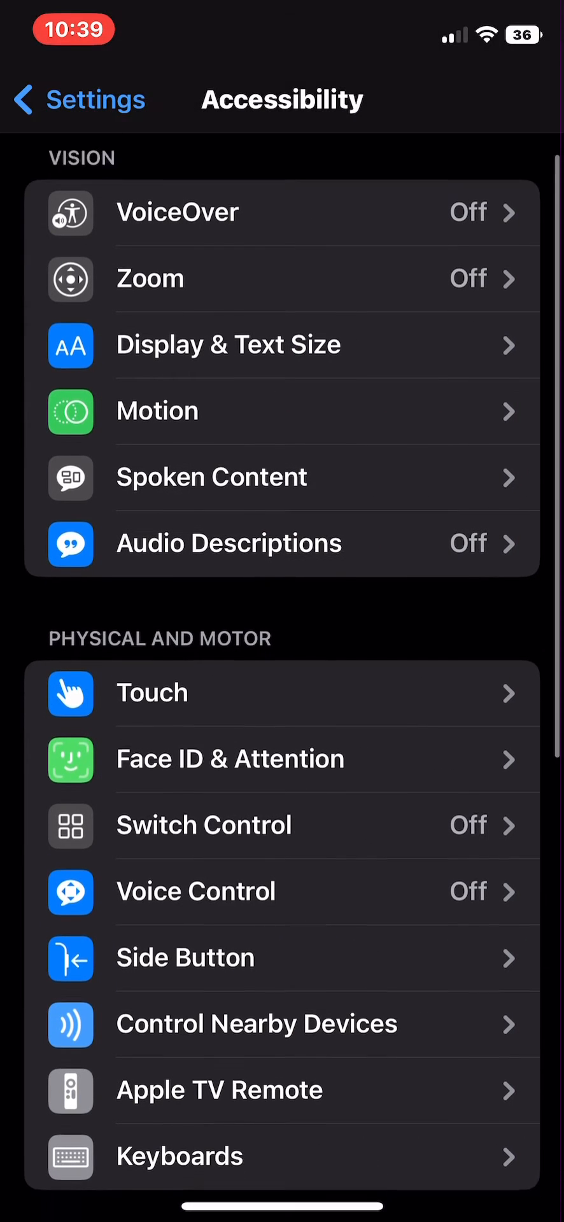
{"action": "left_click", "coordinate": [152, 692]}
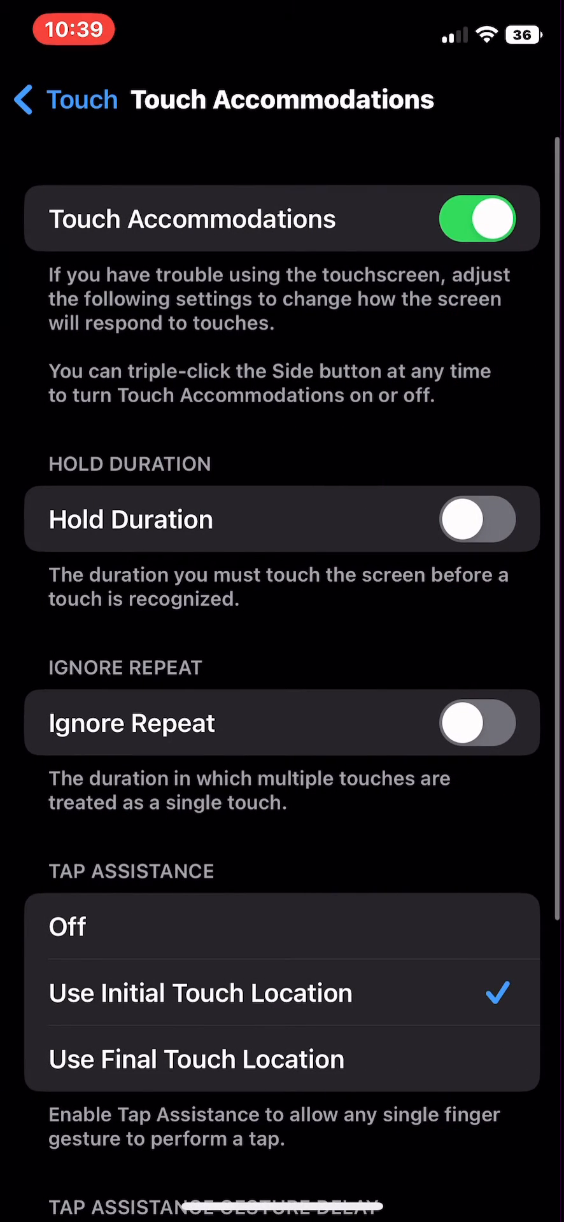
Step: Turn Touch Accommodations off and on, and set Tap Assistance to Use Initial Touch Location
{"action": "left_click", "coordinate": [477, 219]}
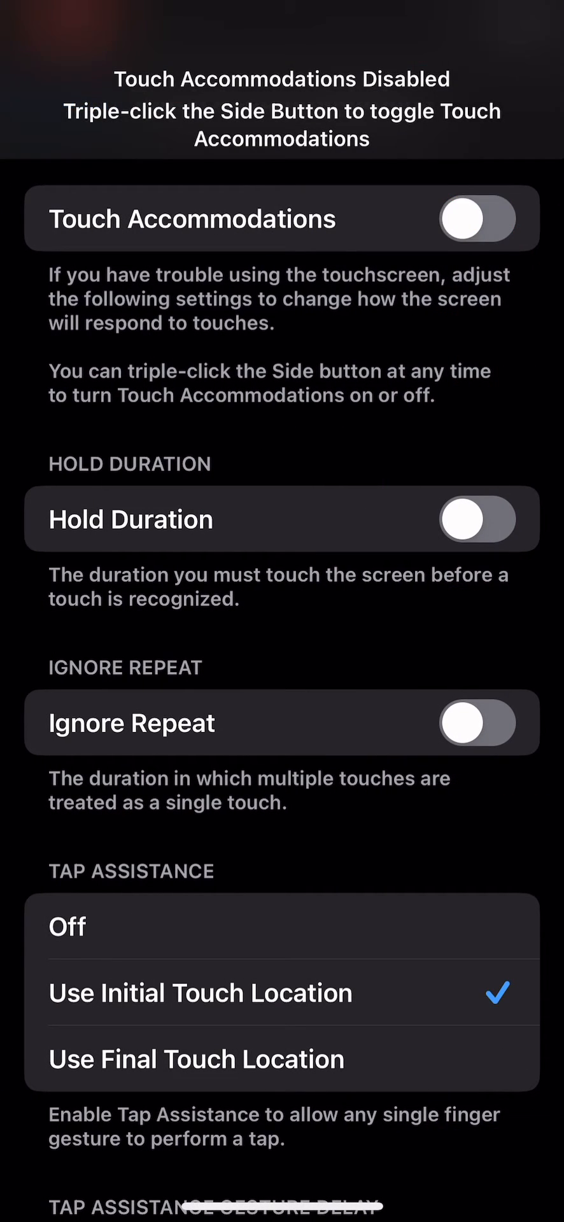
{"action": "left_click", "coordinate": [476, 219]}
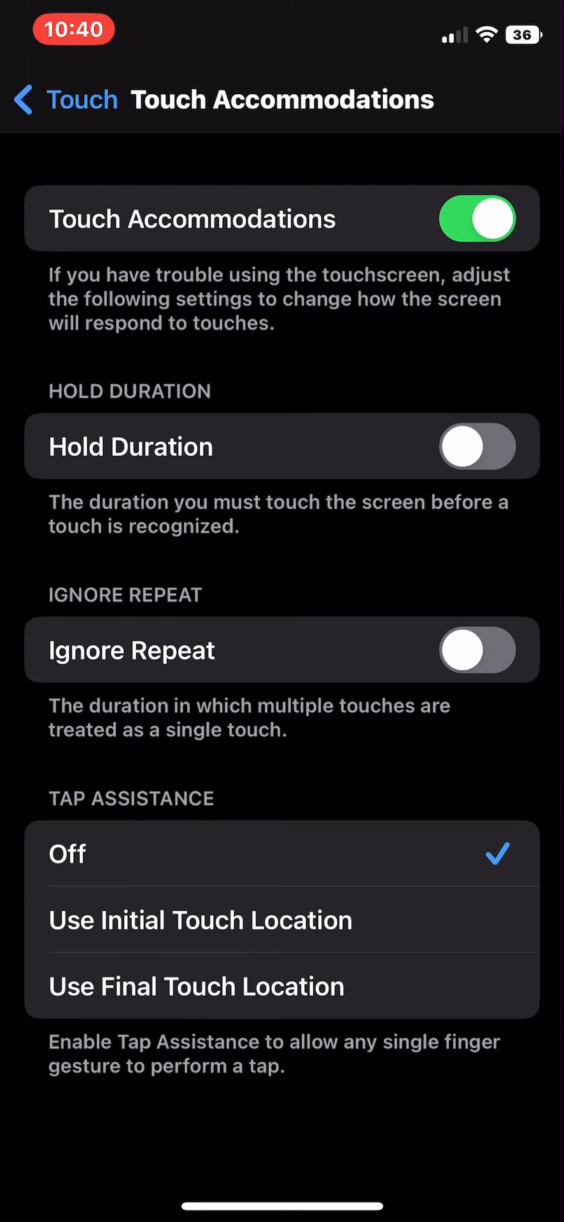
{"action": "left_click", "coordinate": [201, 920]}
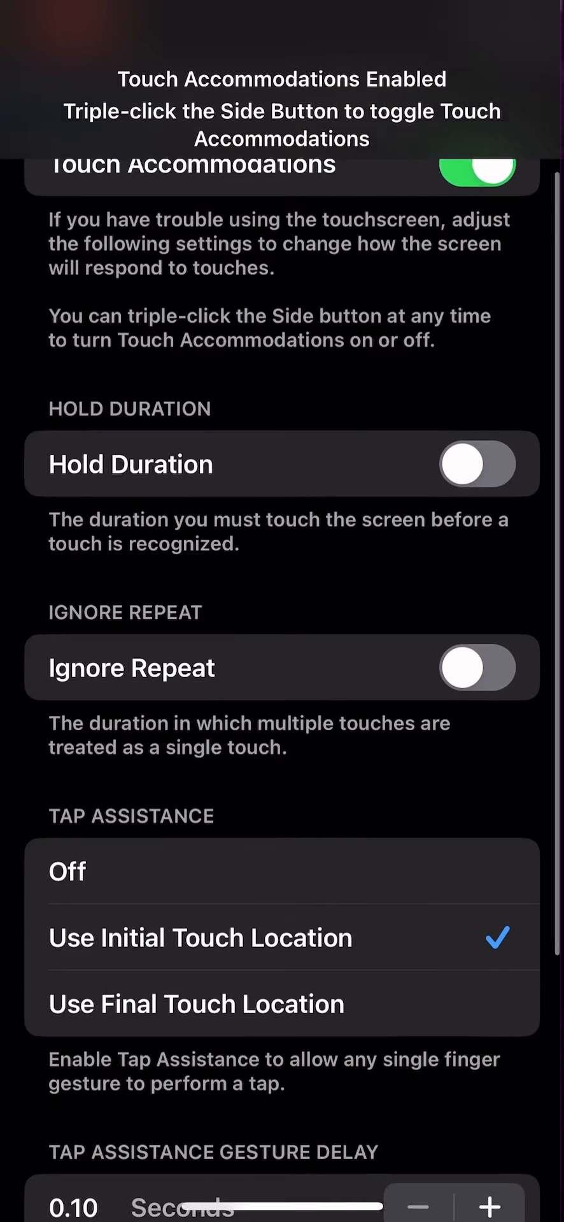
{"action": "scroll", "scroll_direction": "down", "scroll_amount": 3}
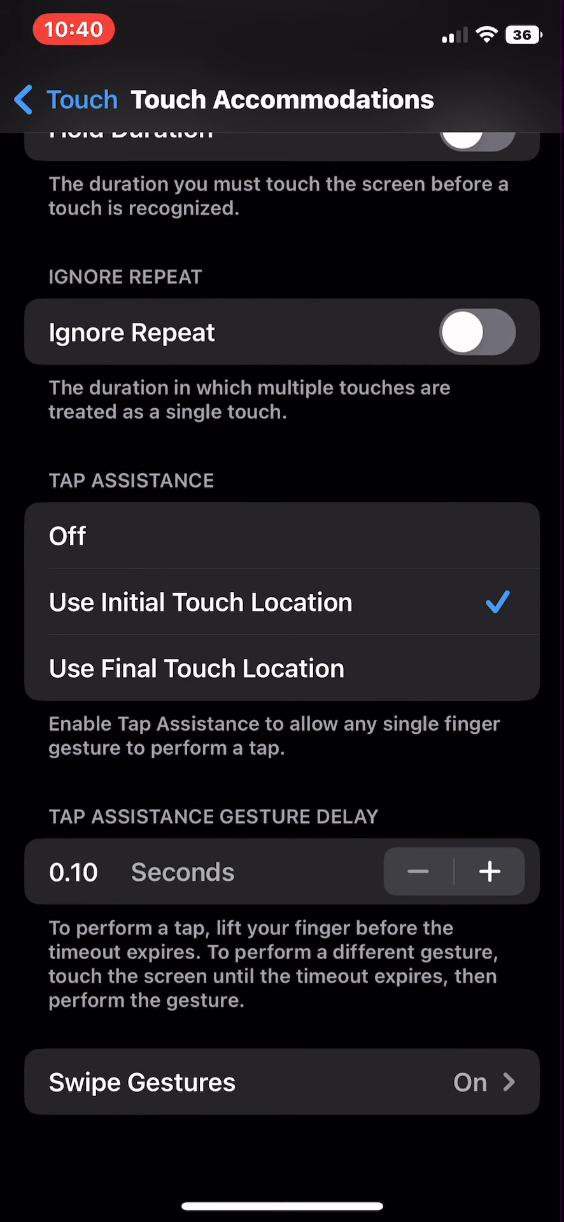
Step: Toggle Swipe Gestures off and back on, keeping Standard required movement
{"action": "left_click", "coordinate": [282, 1081]}
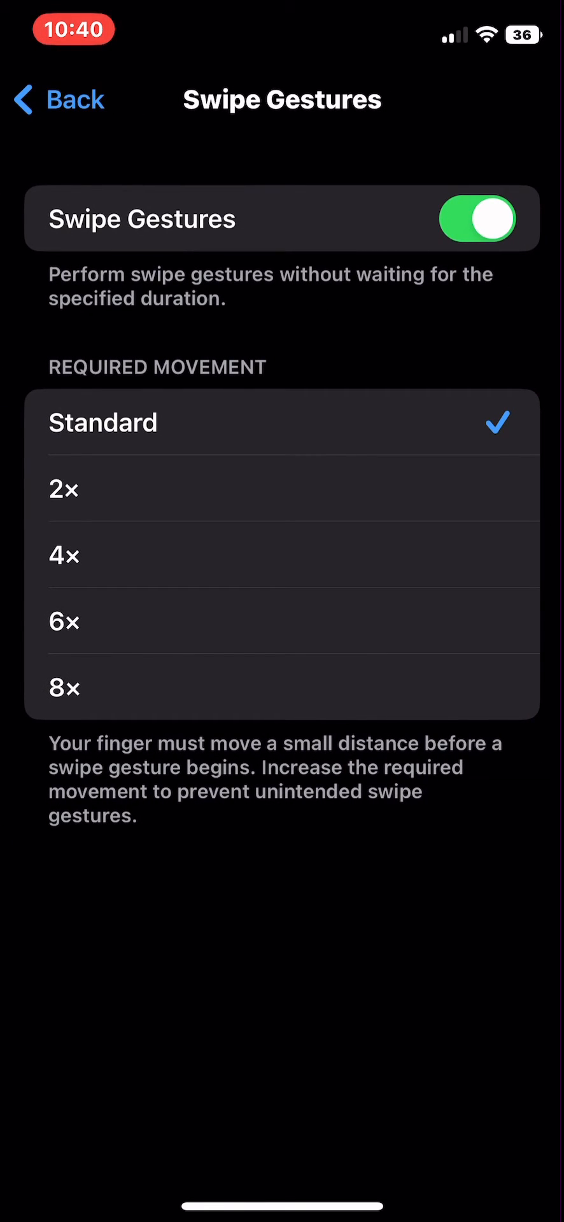
{"action": "left_click", "coordinate": [475, 219]}
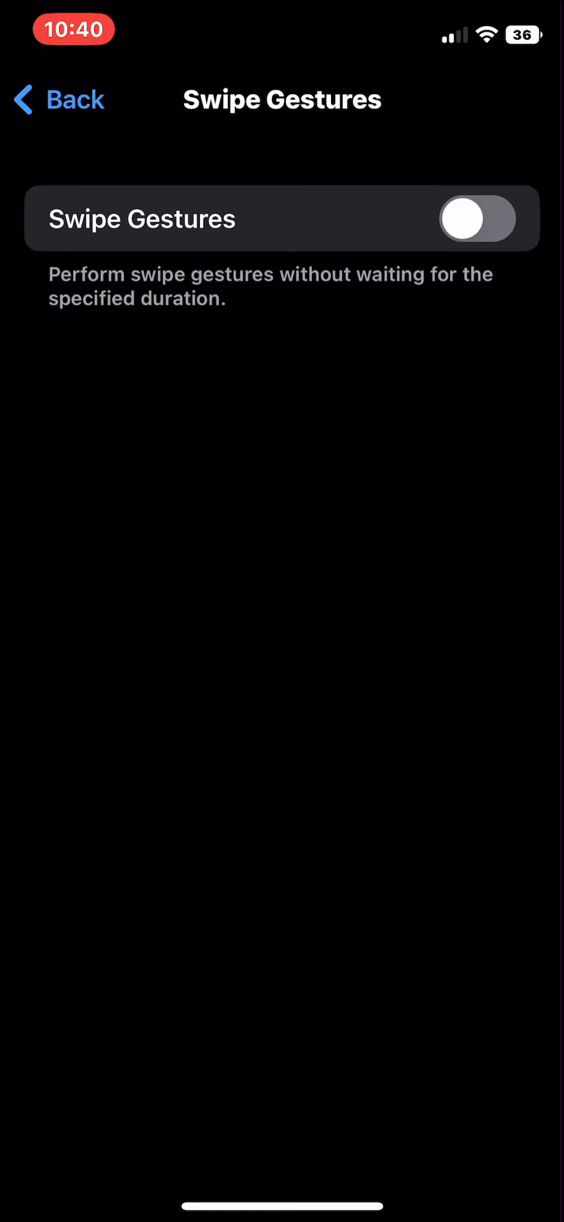
{"action": "left_click", "coordinate": [475, 219]}
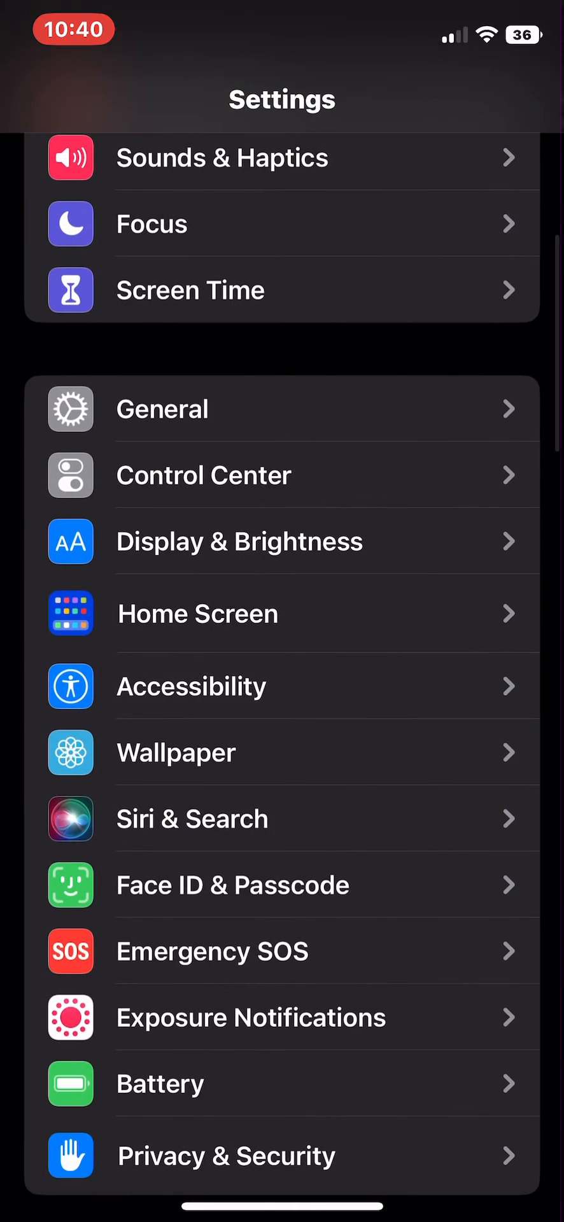
Step: Go to General and choose Shut Down at the bottom of the list
{"action": "scroll", "scroll_direction": "down", "scroll_amount": 3}
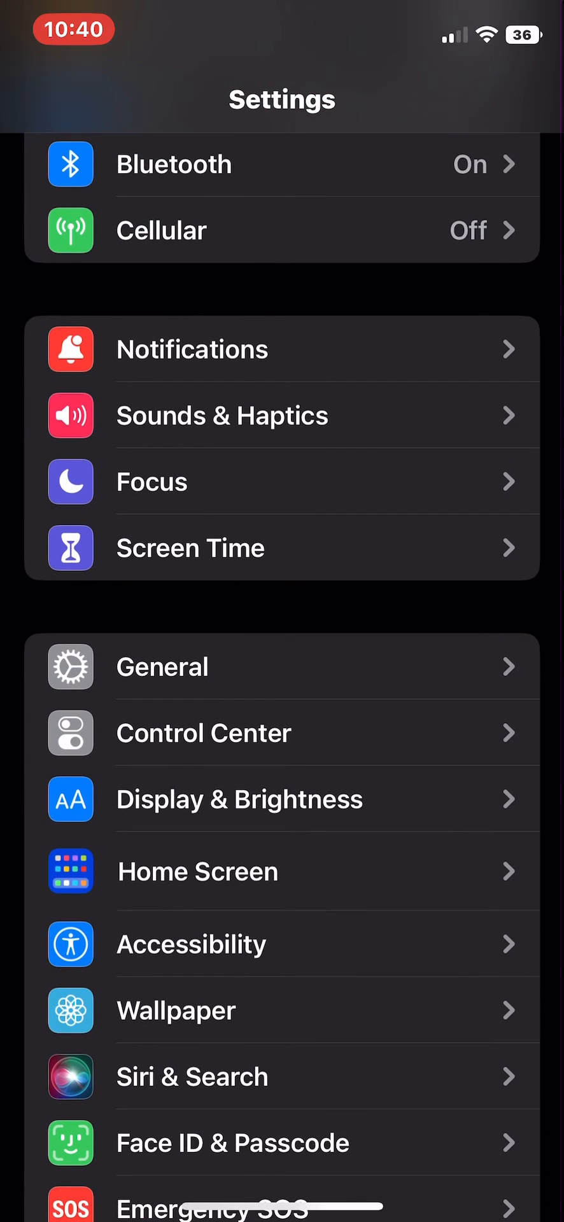
{"action": "left_click", "coordinate": [161, 667]}
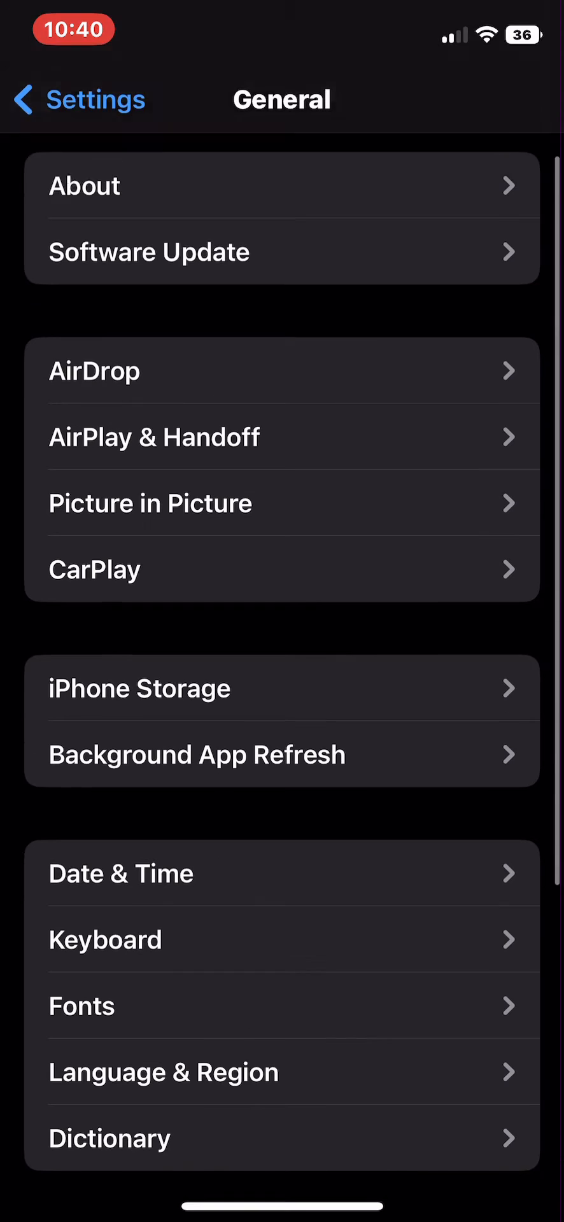
{"action": "scroll", "scroll_direction": "down", "scroll_amount": 3}
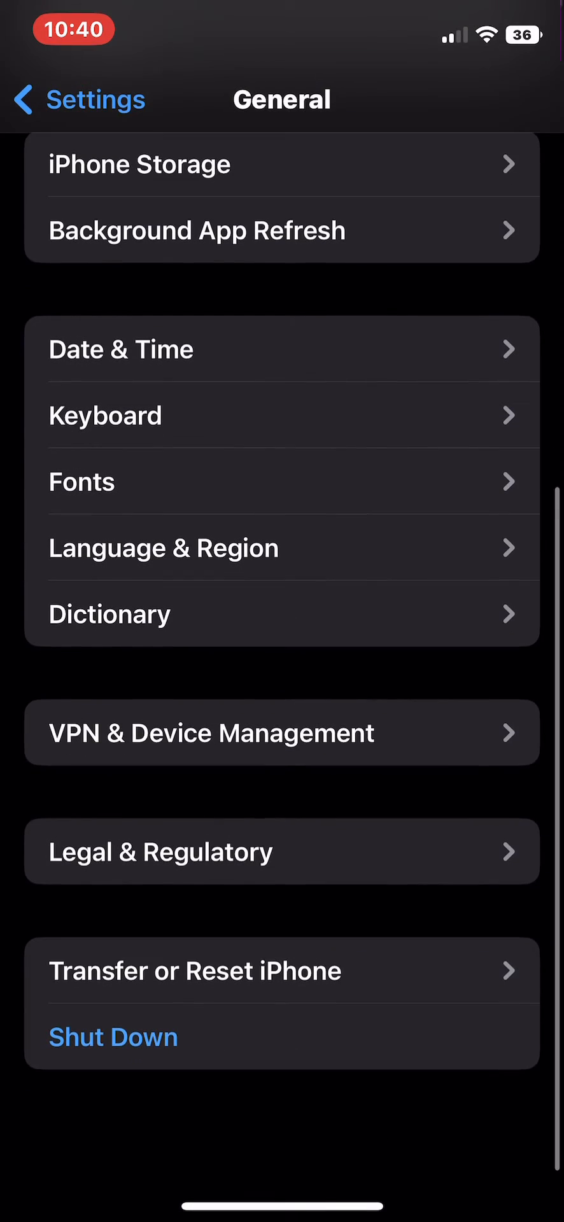
{"action": "scroll", "scroll_direction": "down", "scroll_amount": 3}
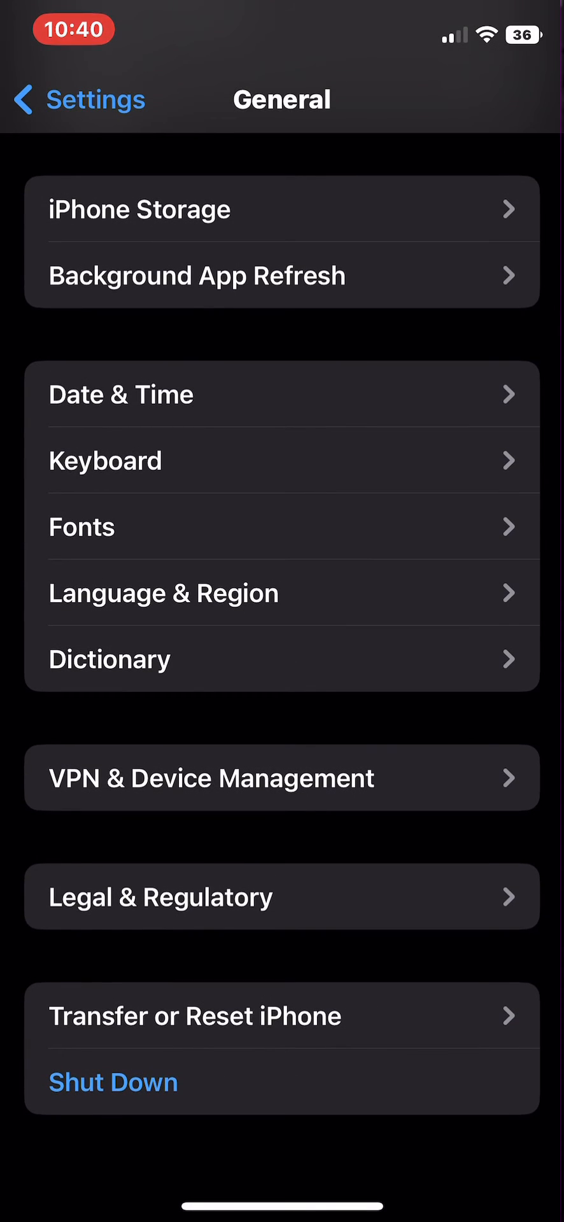
{"action": "left_click", "coordinate": [112, 1083]}
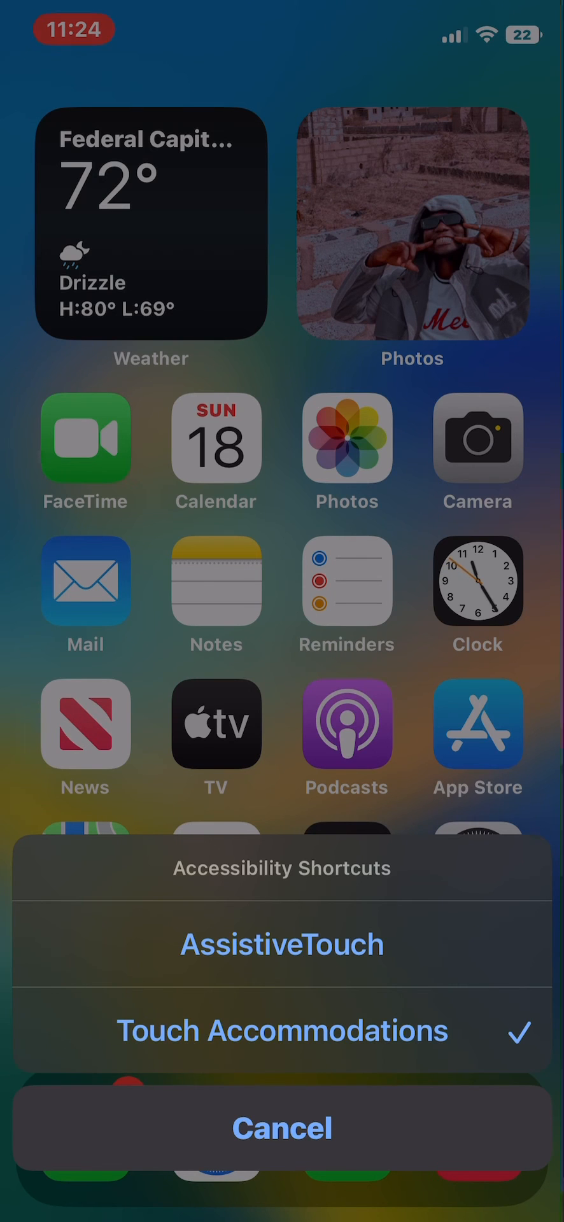
Step: Cancel the Accessibility Shortcuts sheet after the restart
{"action": "left_click", "coordinate": [282, 1128]}
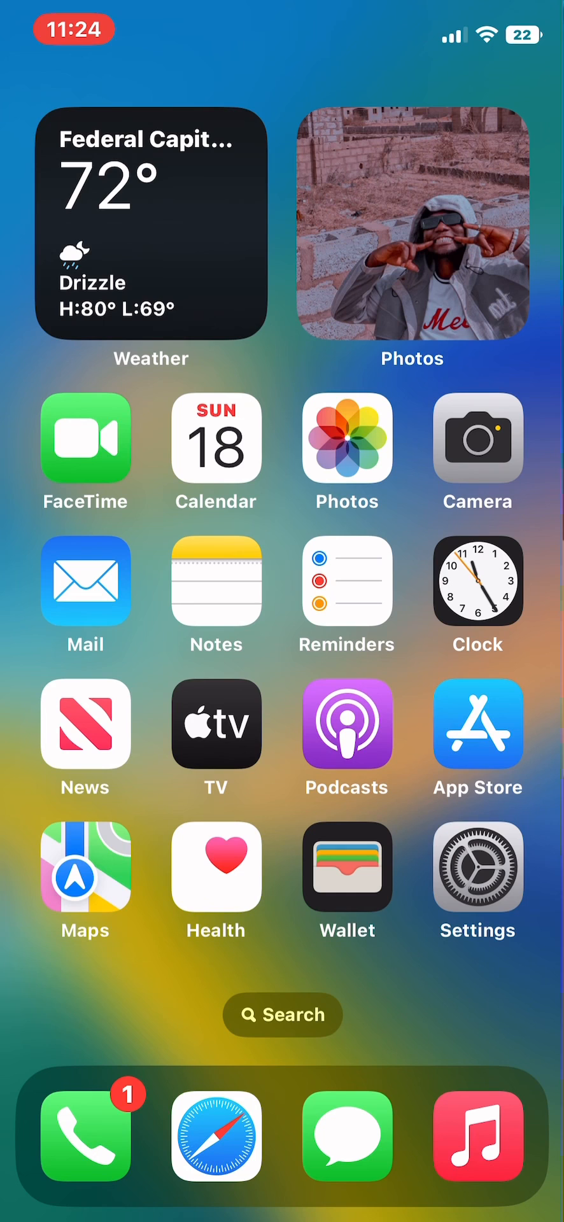